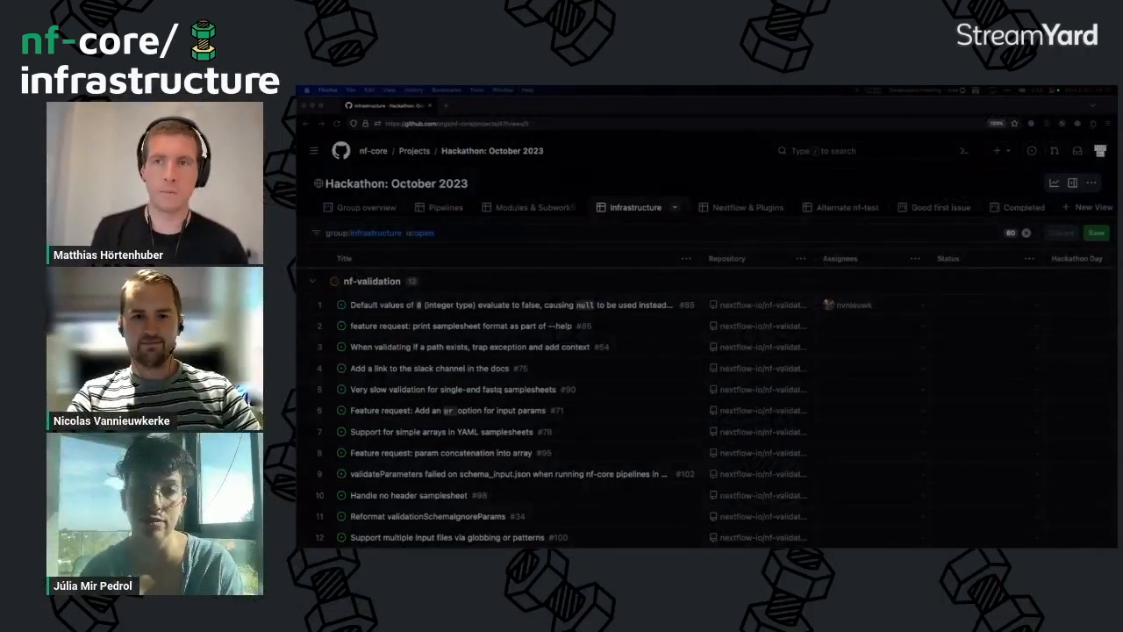
mouse_move(527, 253)
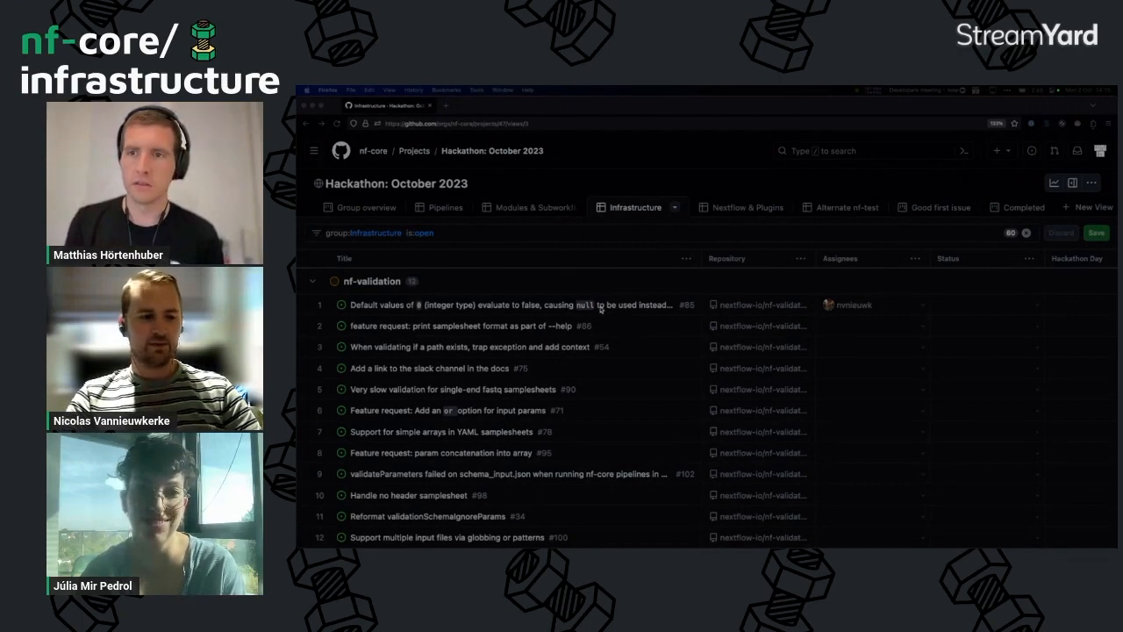
mouse_move(612, 362)
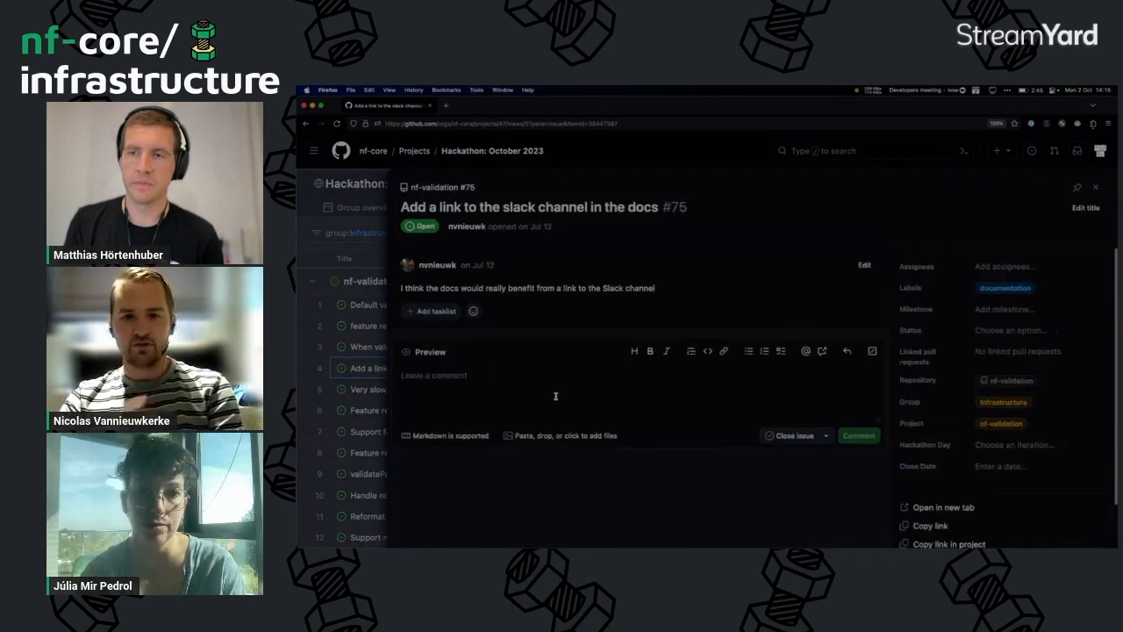
mouse_move(607, 332)
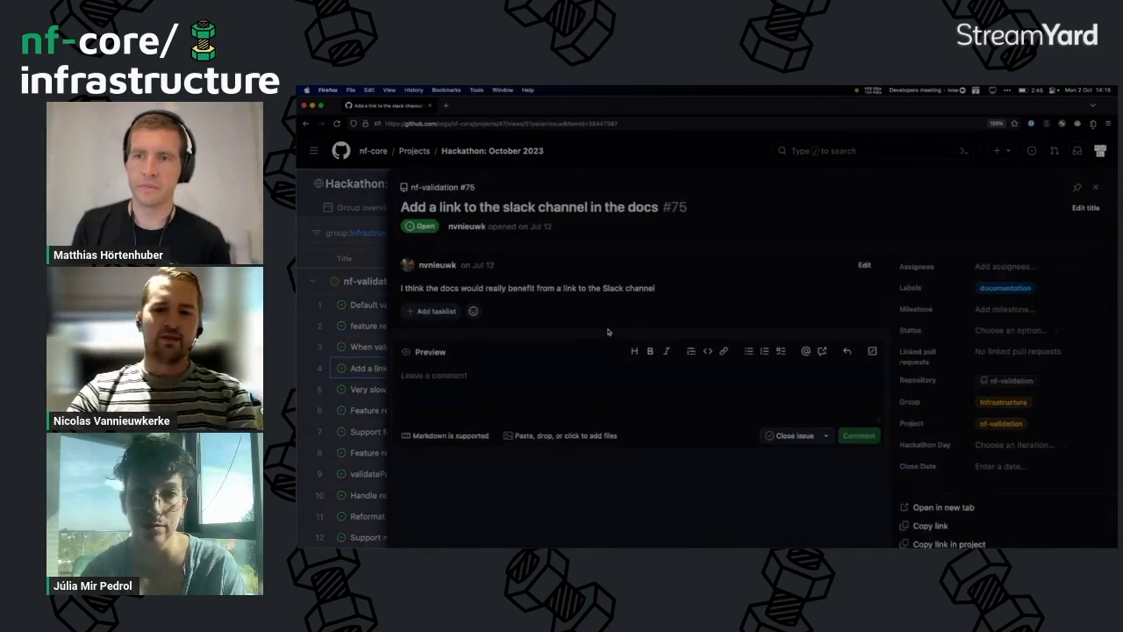
mouse_move(962, 274)
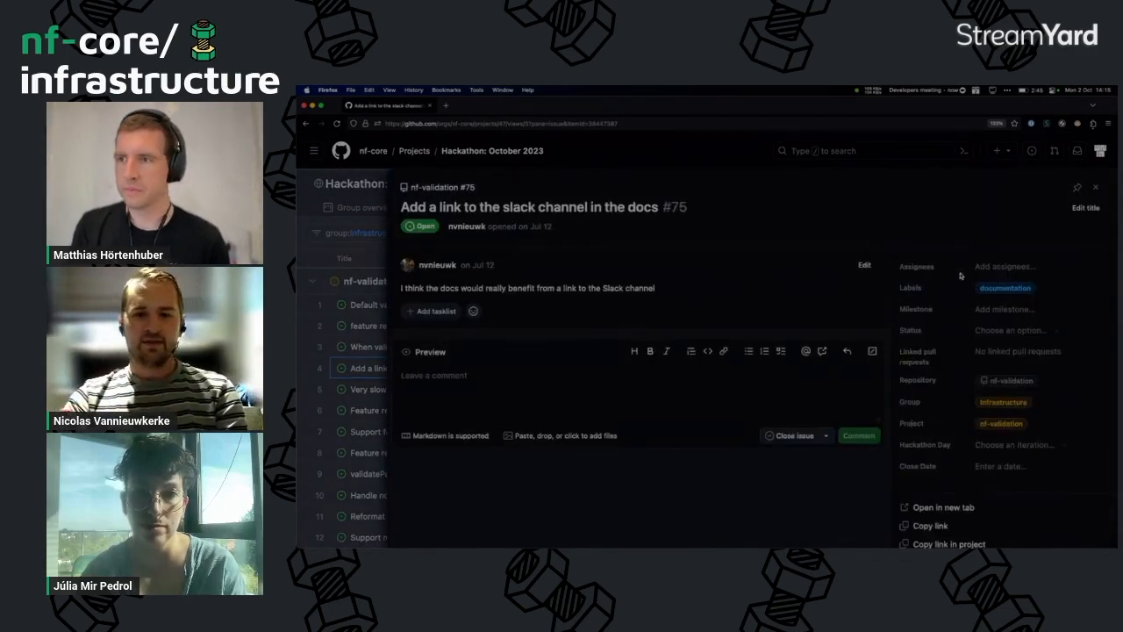
Show and dismiss the Assignees picker for issue #75, then return to the Infrastructure board.
left_click(1004, 266)
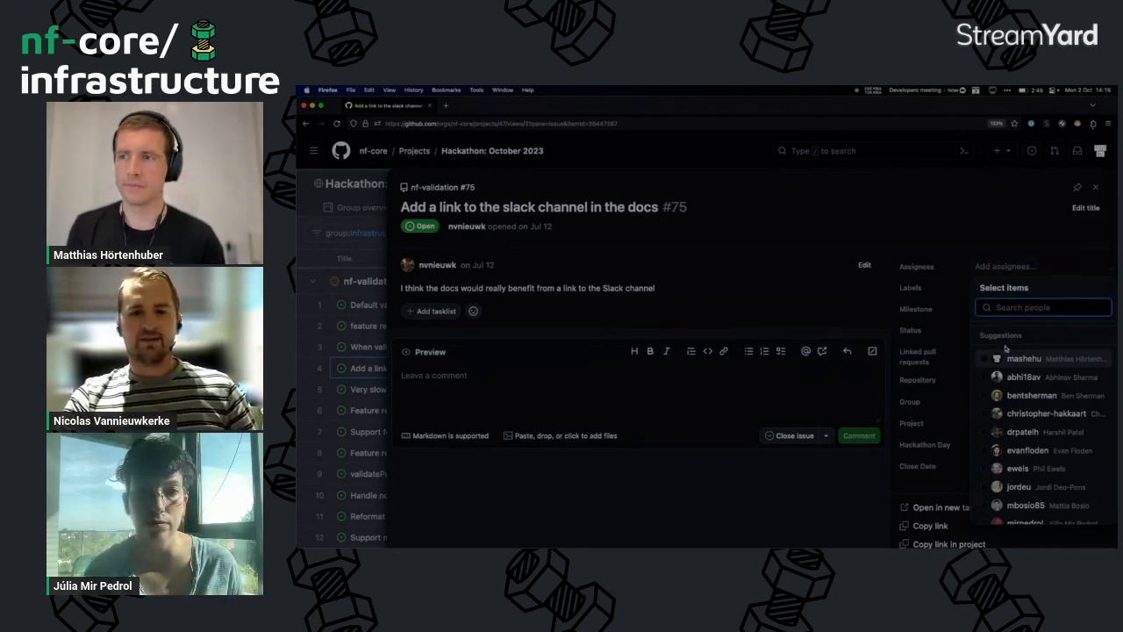
left_click(1007, 221)
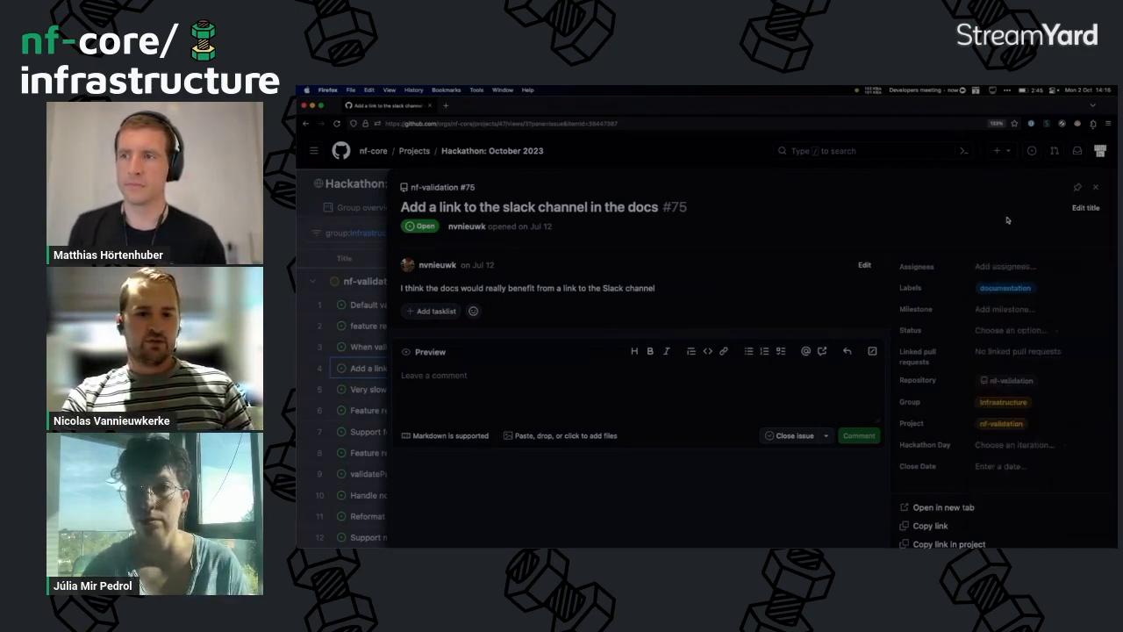
mouse_move(926, 343)
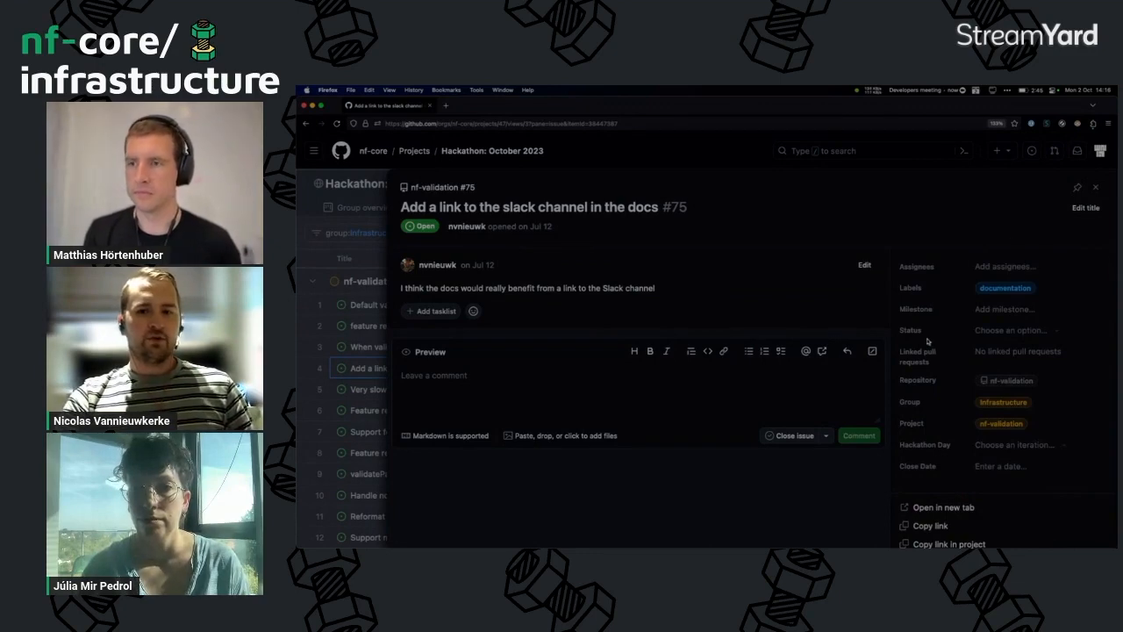
left_click(1096, 186)
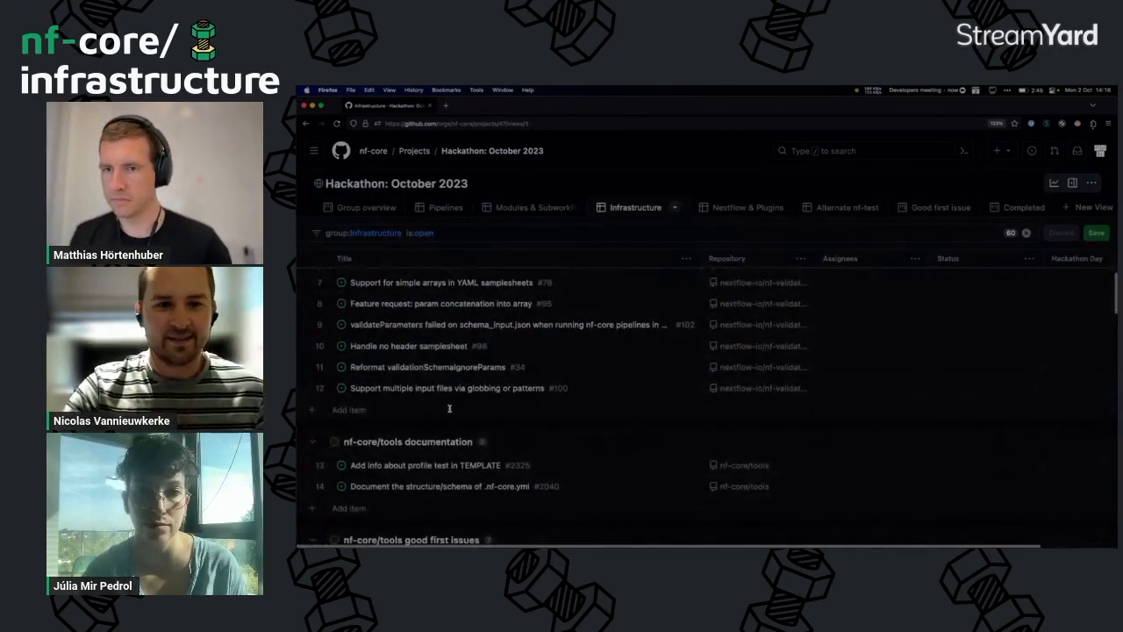
left_click(347, 411)
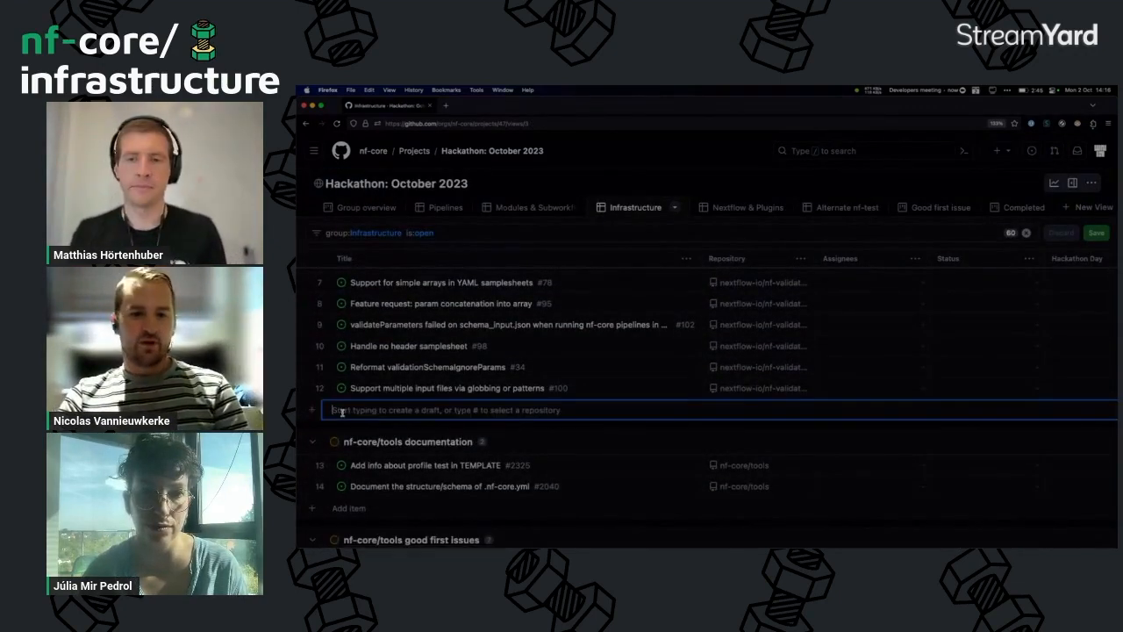
type("test")
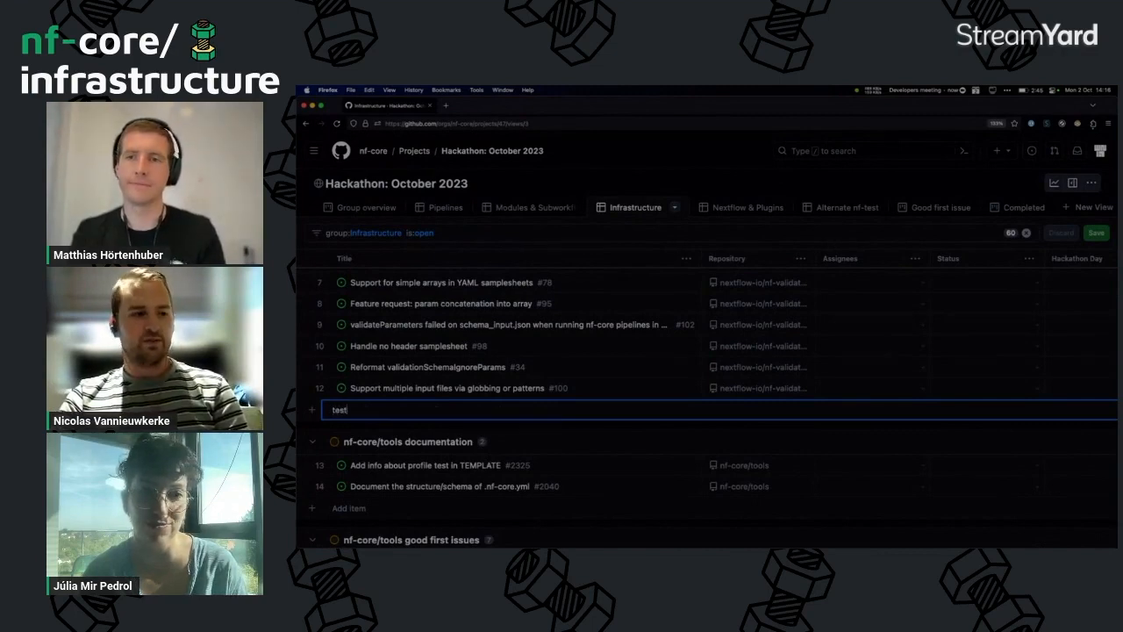
key("ctrl+a")
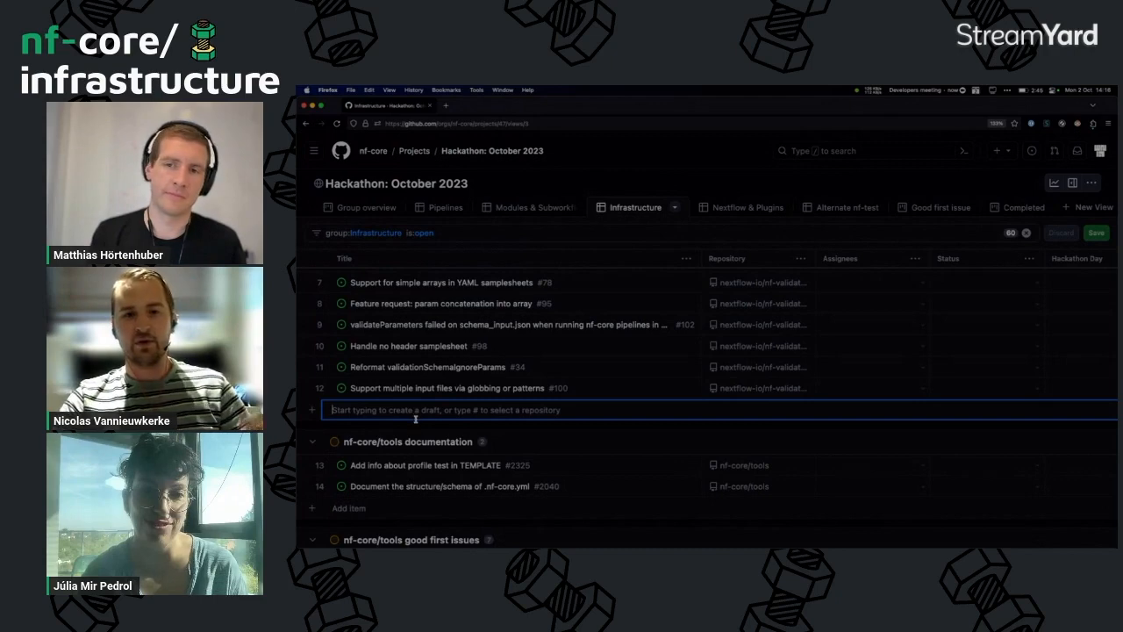
scroll("up", 3)
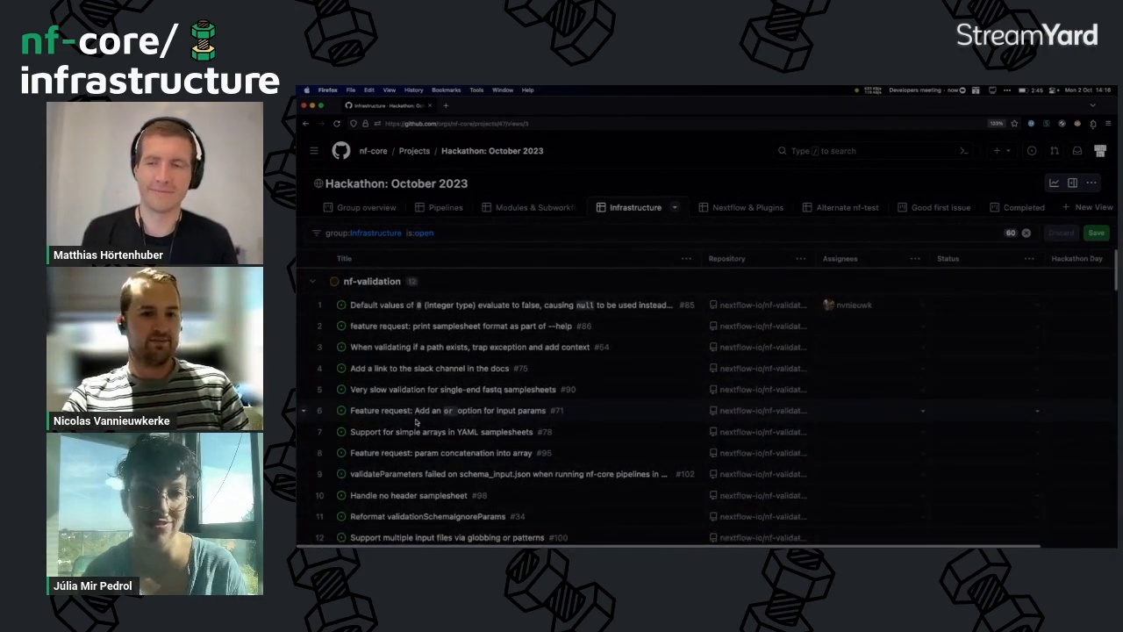
scroll("down", 3)
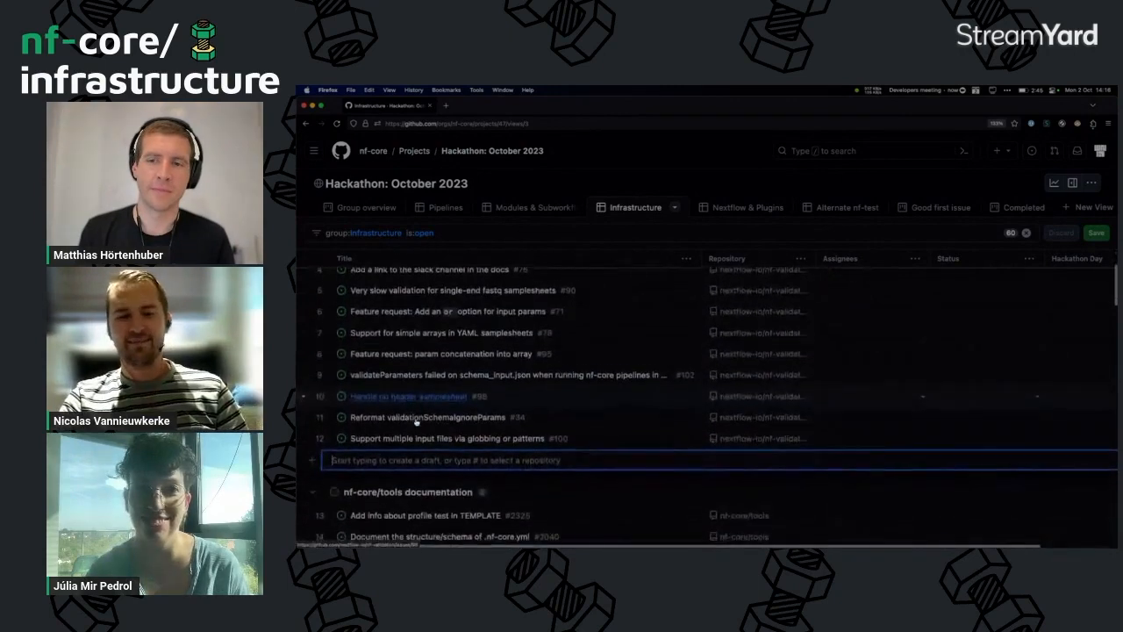
scroll("down", 3)
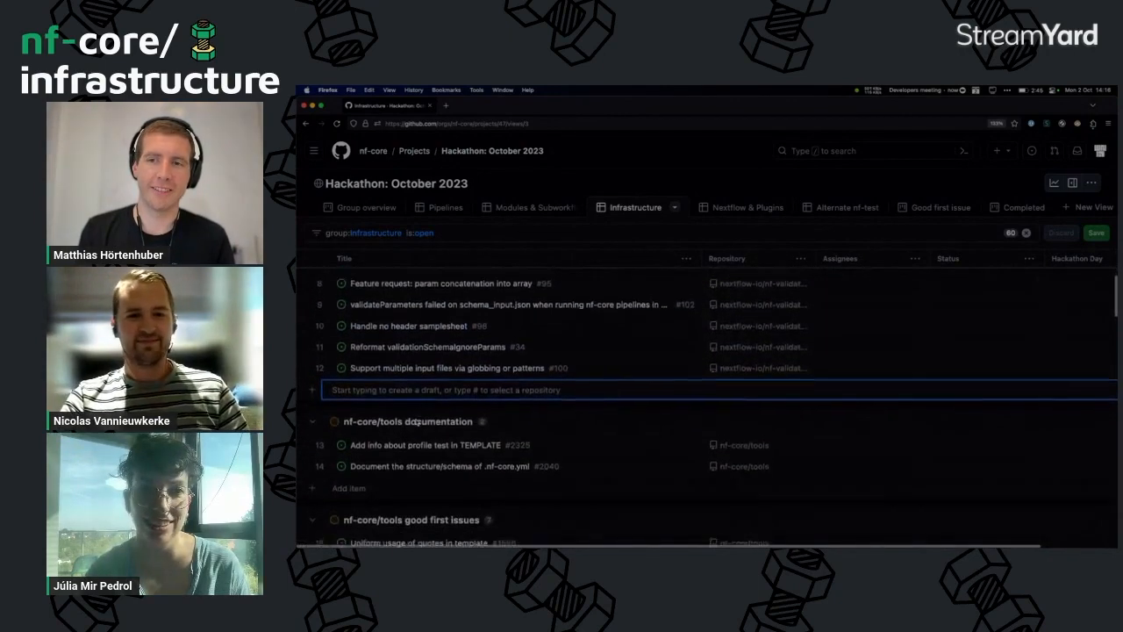
scroll("down", 3)
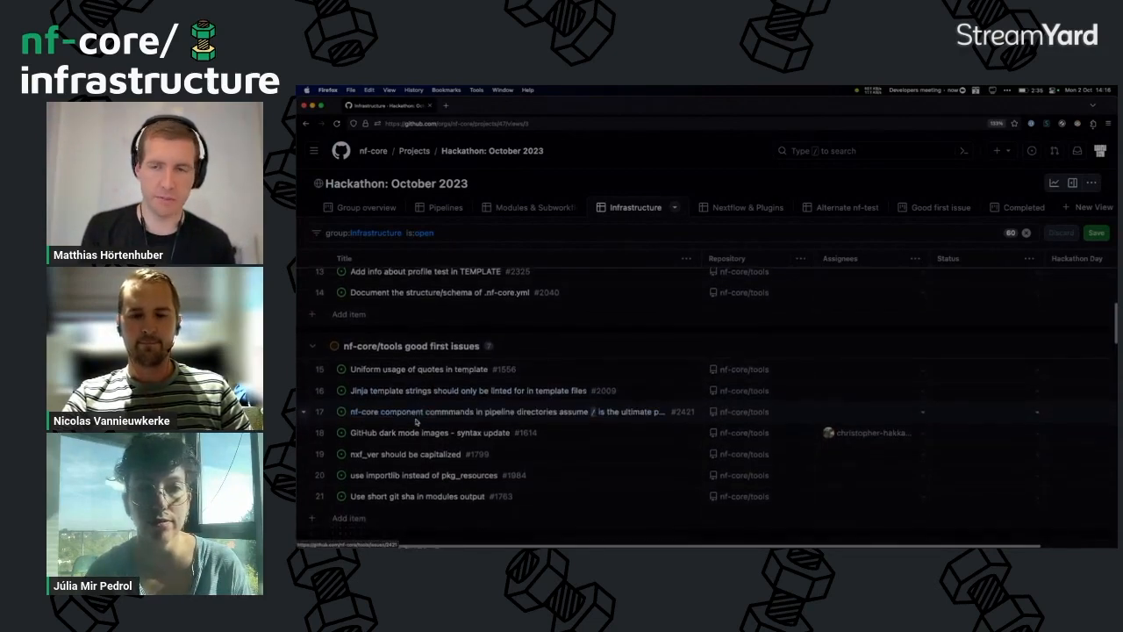
Bring up issue #1614 'GitHub dark mode images - syntax update' from the nf-core/tools good first issues group.
scroll("down", 3)
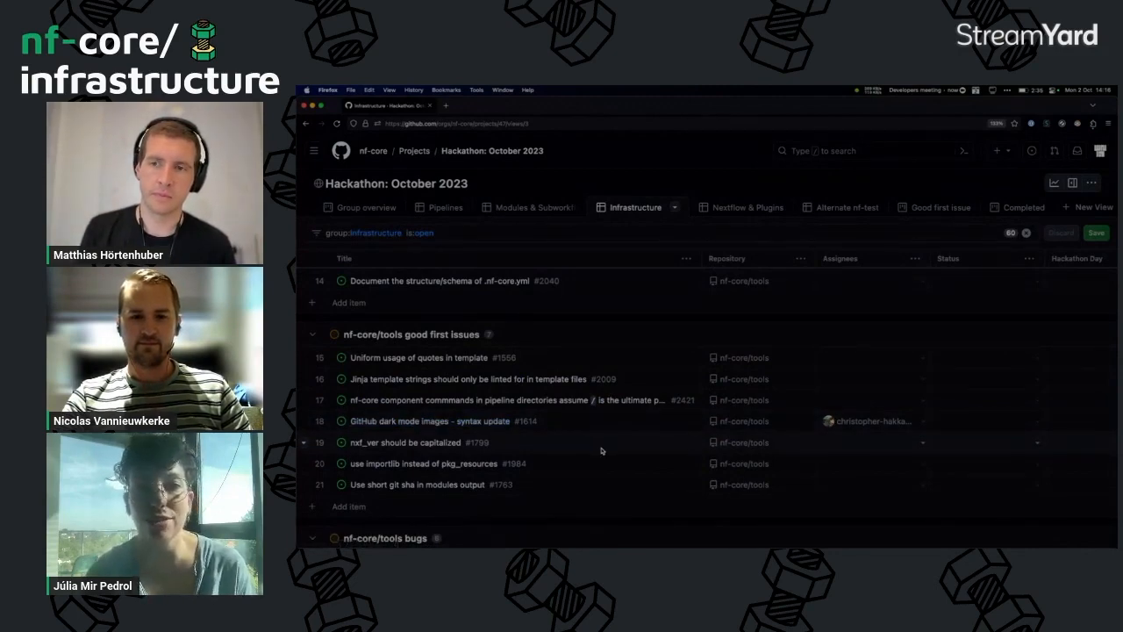
scroll("up", 3)
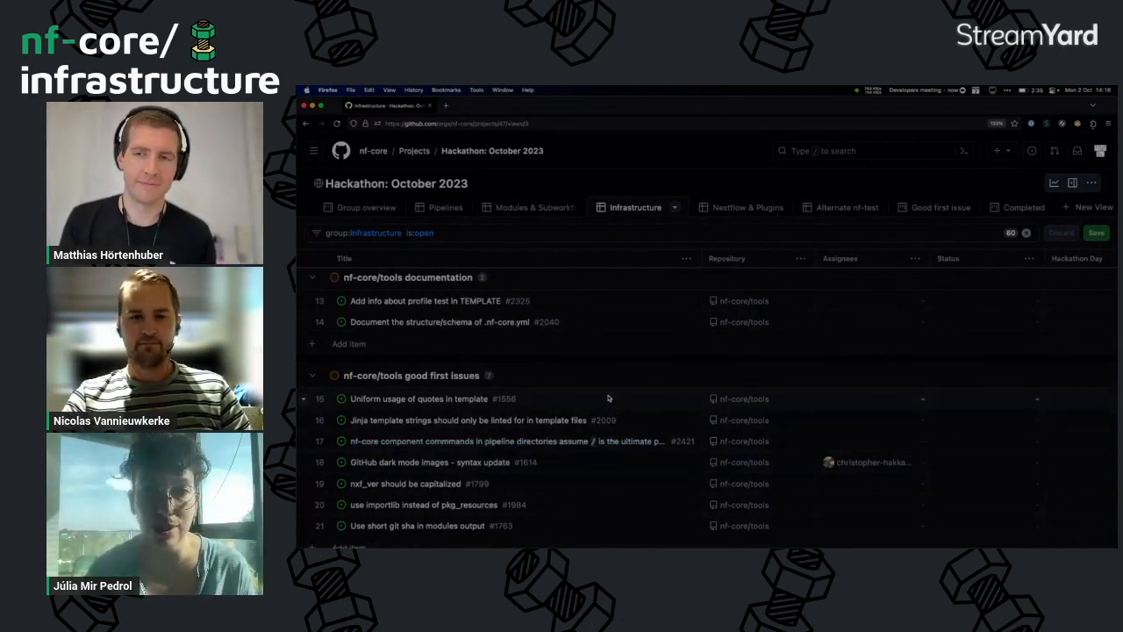
mouse_move(514, 341)
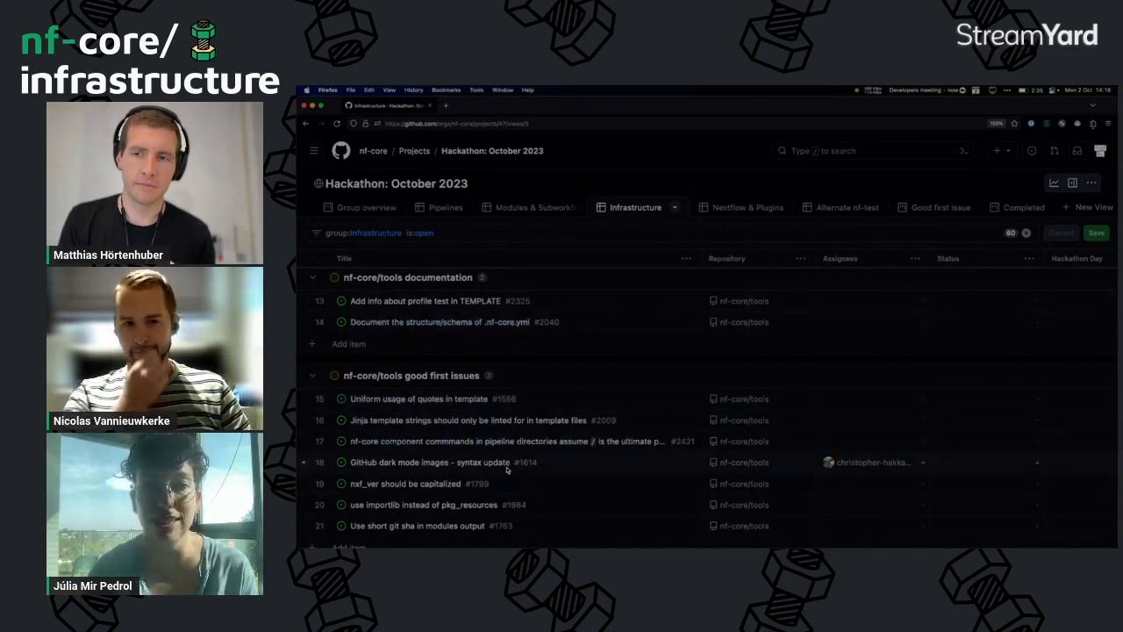
left_click(430, 463)
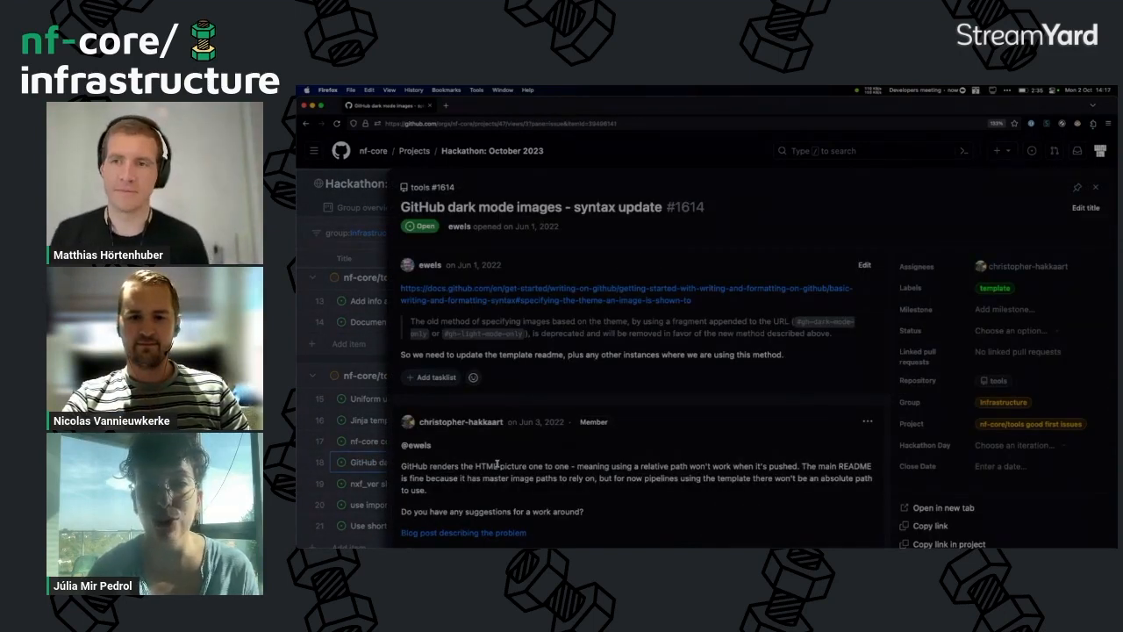
mouse_move(623, 430)
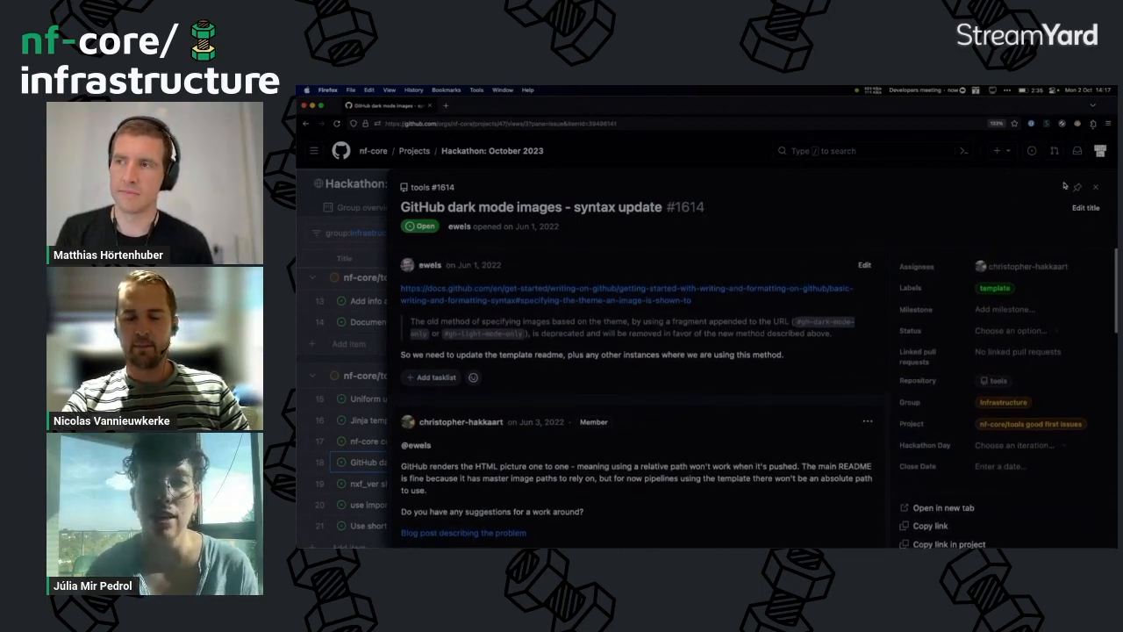
Dismiss the issue #1614 side panel to return to the good first issues group.
left_click(1095, 186)
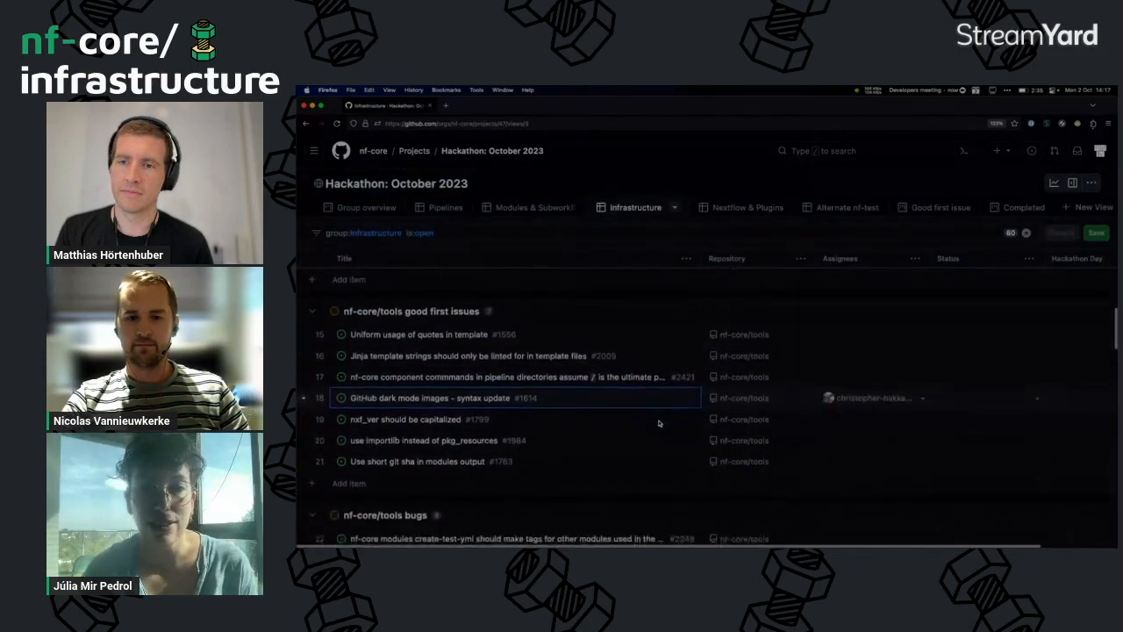
Scroll the Infrastructure board until the nf-core/tools bugs group and the commands group below it are visible.
scroll("down", 3)
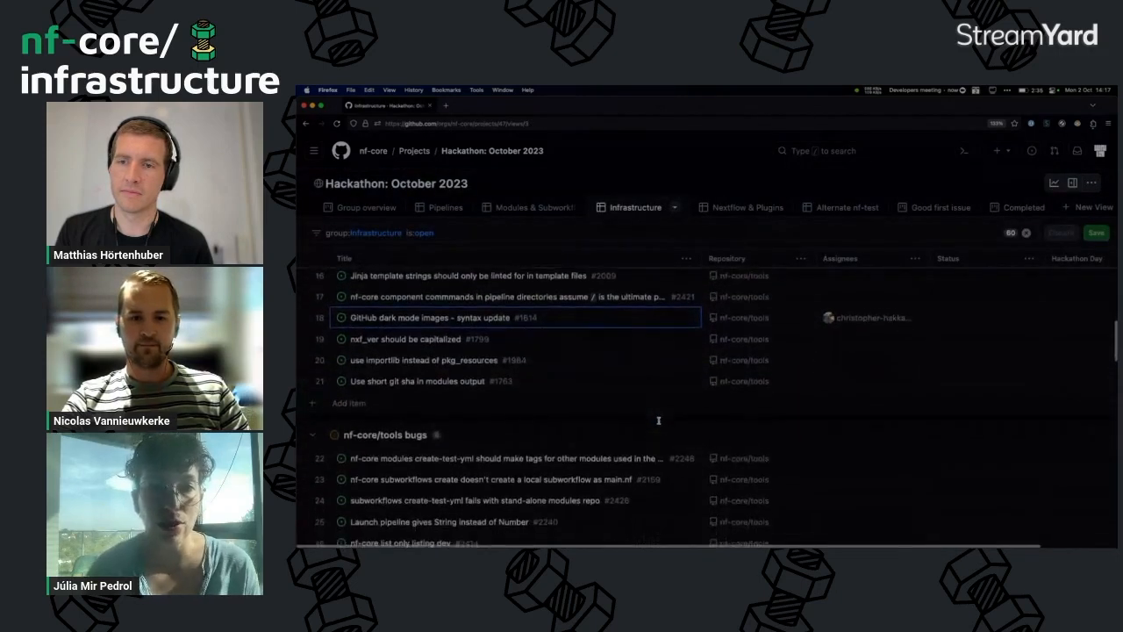
scroll("down", 3)
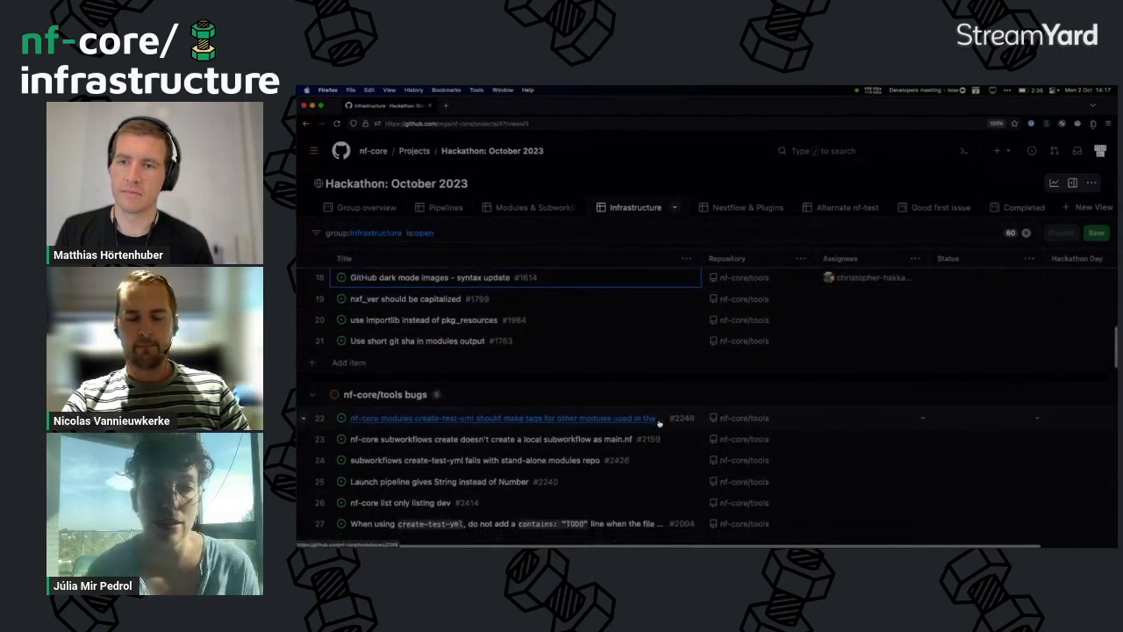
scroll("down", 3)
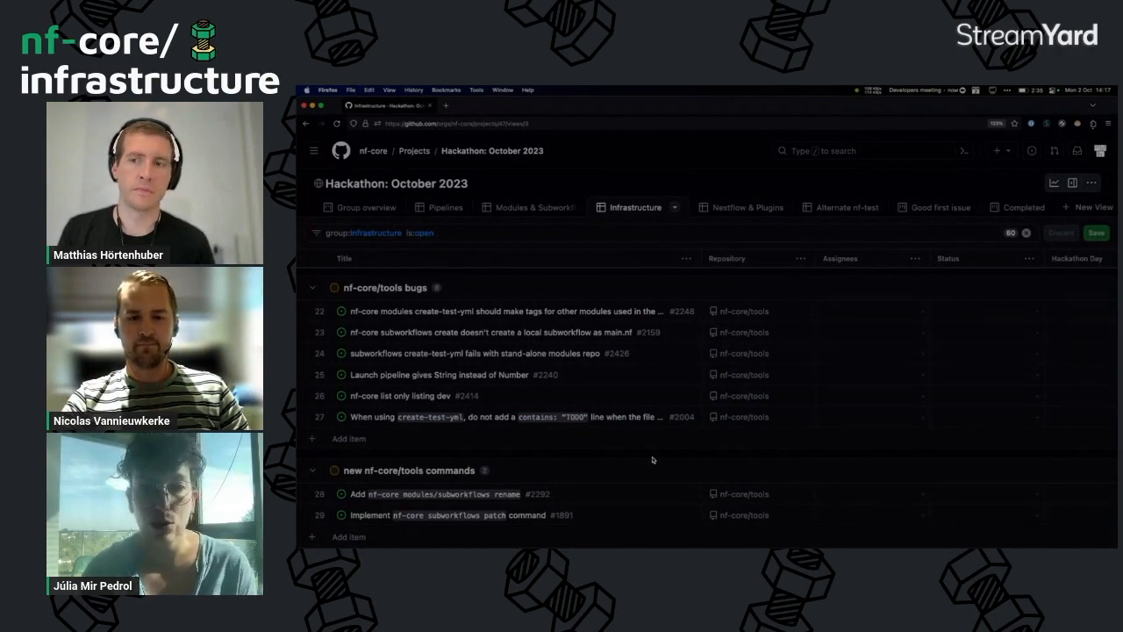
mouse_move(586, 499)
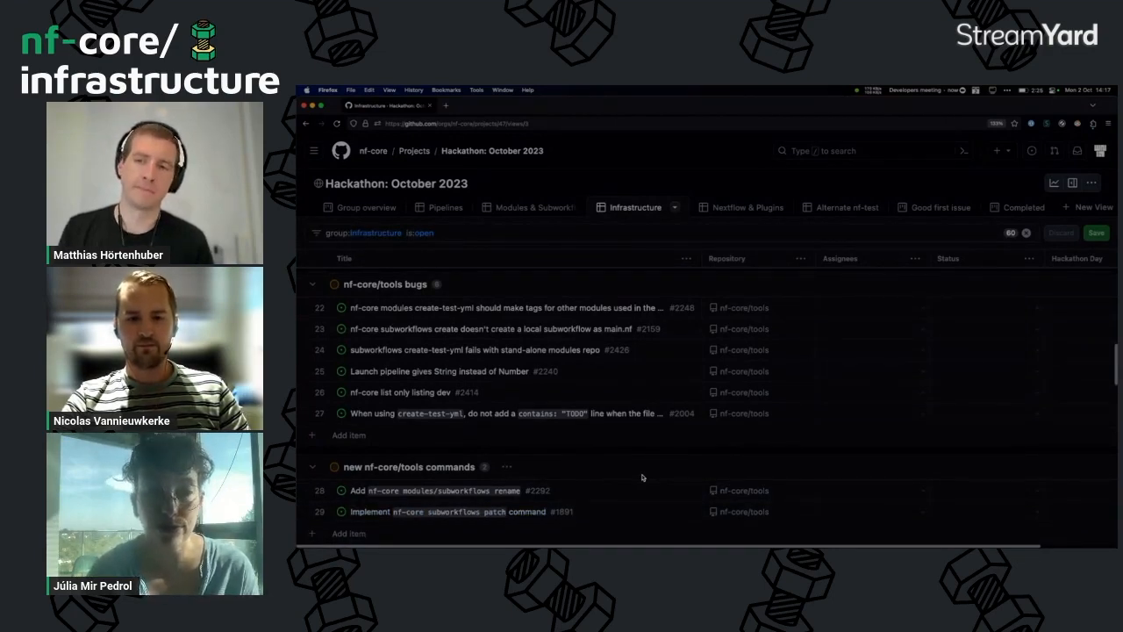
Scroll down past the tools features, New lint tests and CI & testing groups to reach the Website group.
scroll("down", 3)
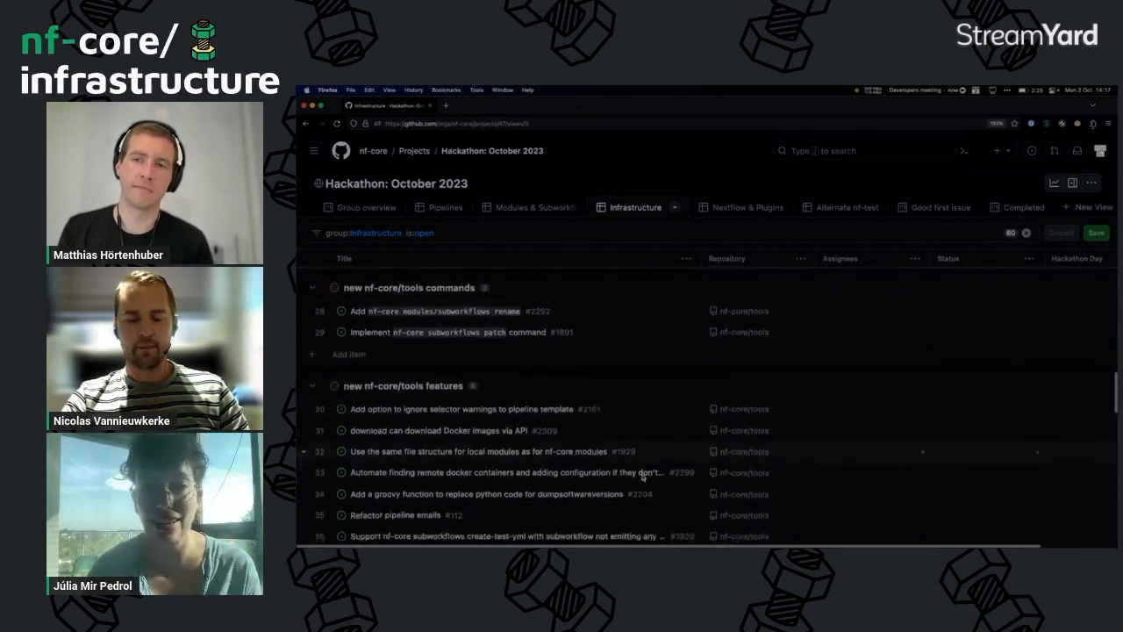
scroll("down", 3)
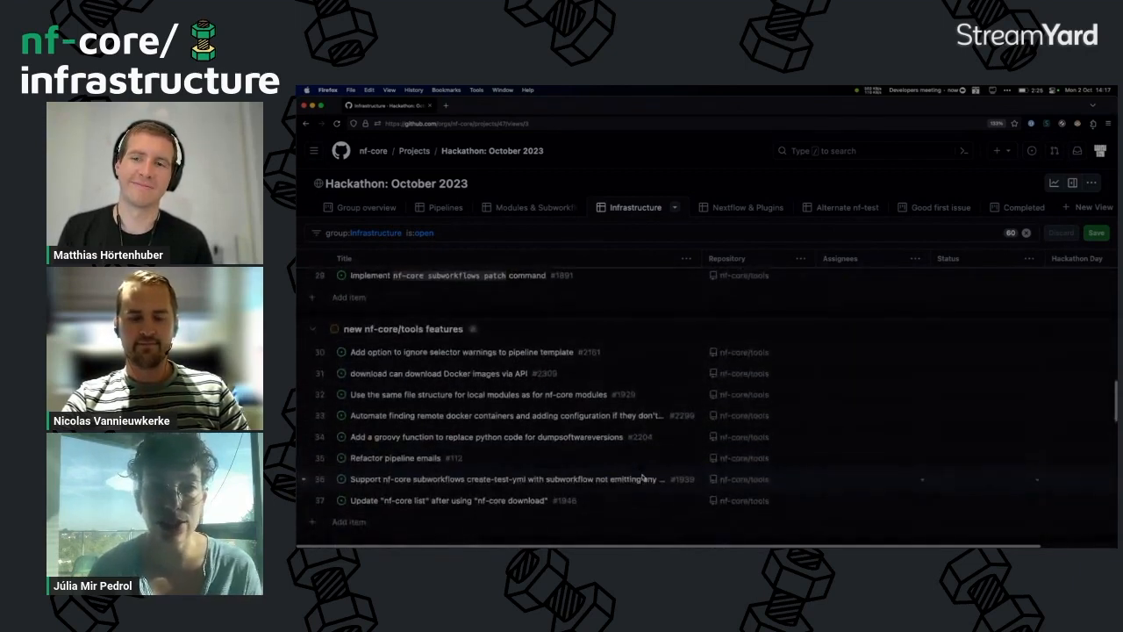
scroll("down", 3)
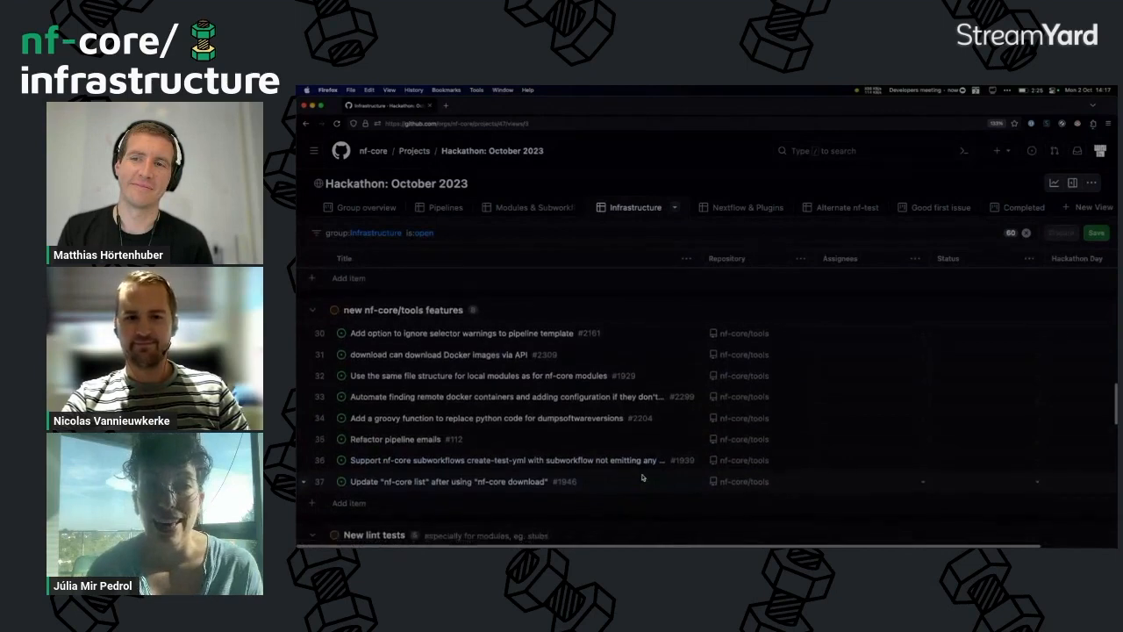
scroll("down", 3)
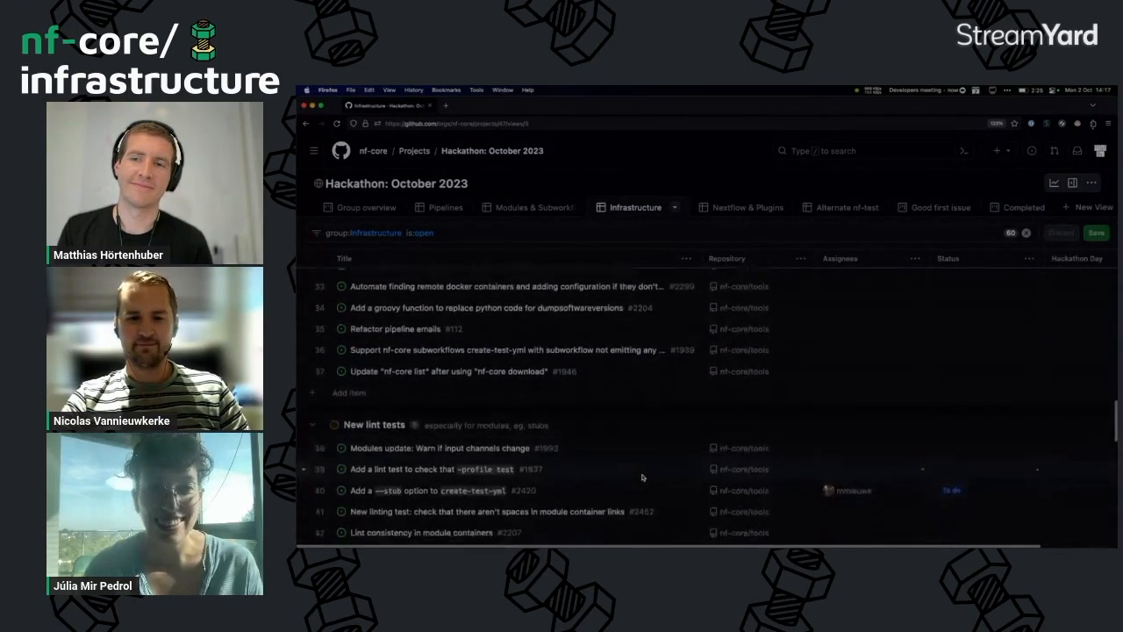
scroll("down", 3)
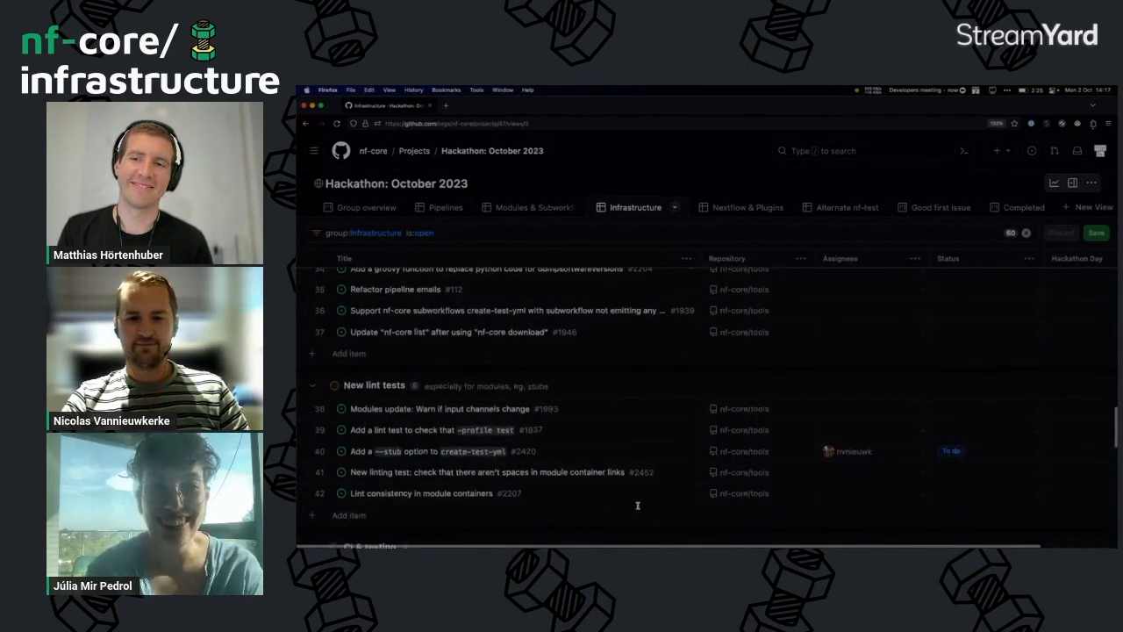
scroll("down", 3)
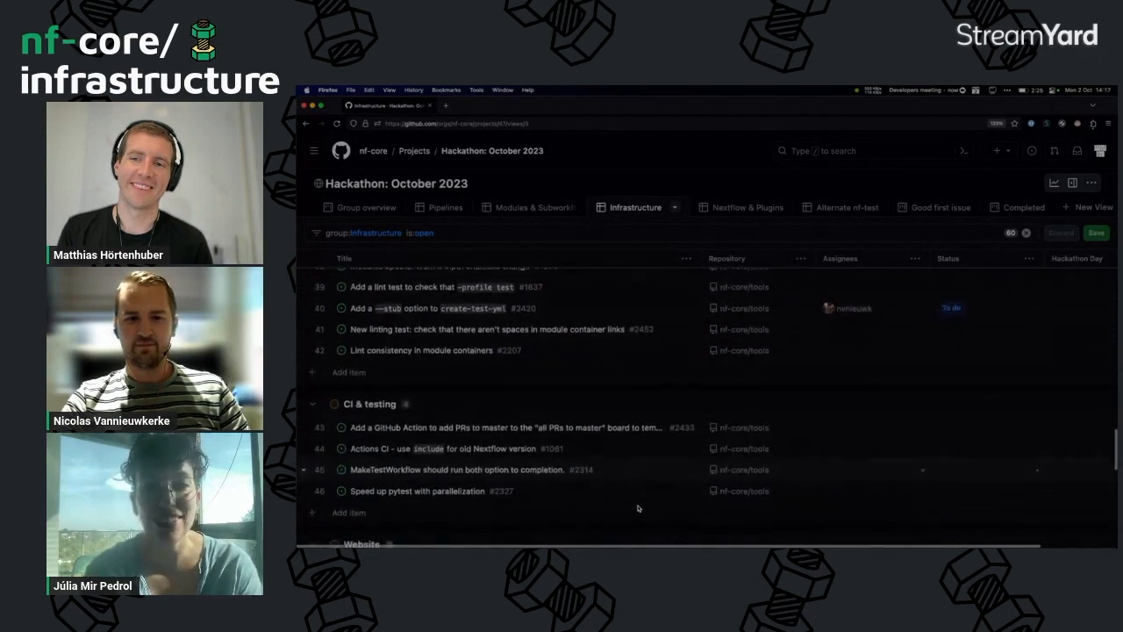
scroll("down", 3)
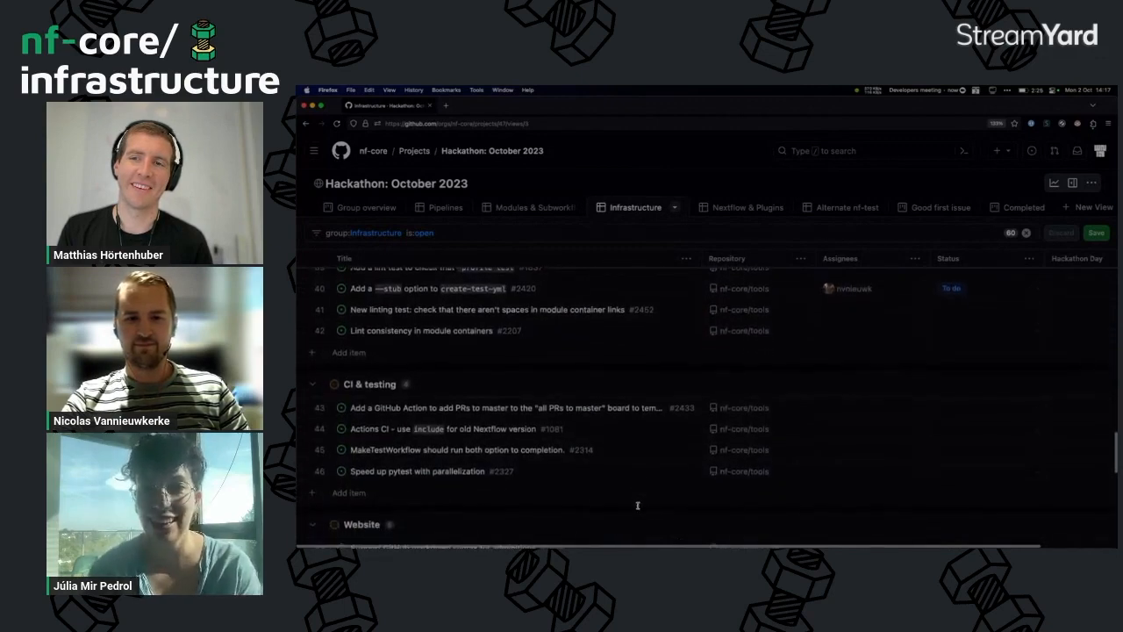
scroll("down", 3)
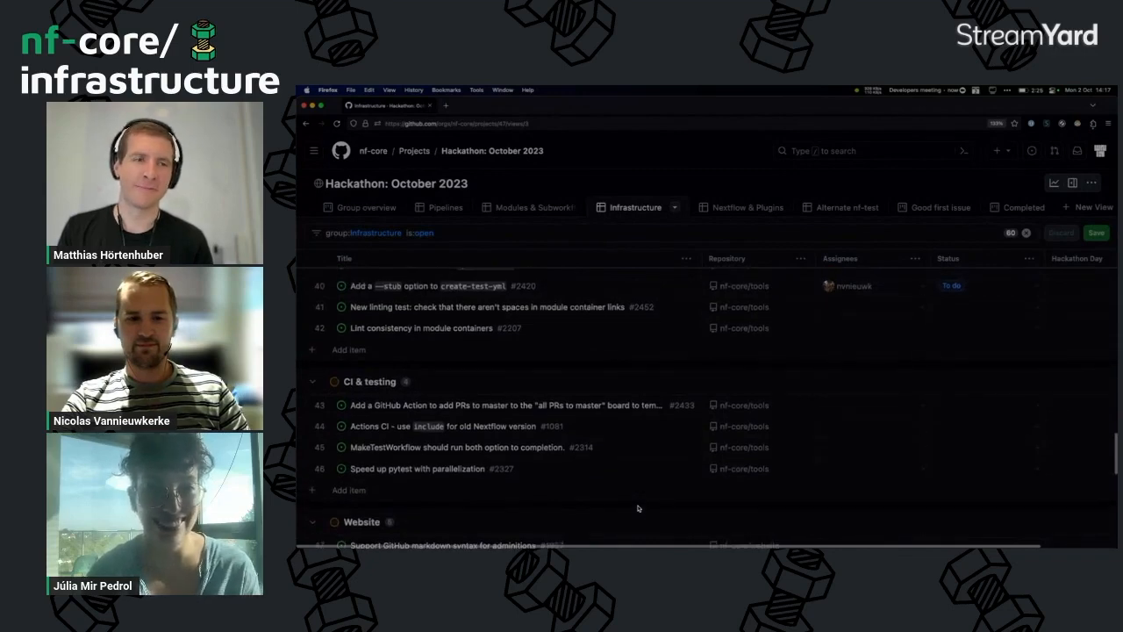
scroll("down", 3)
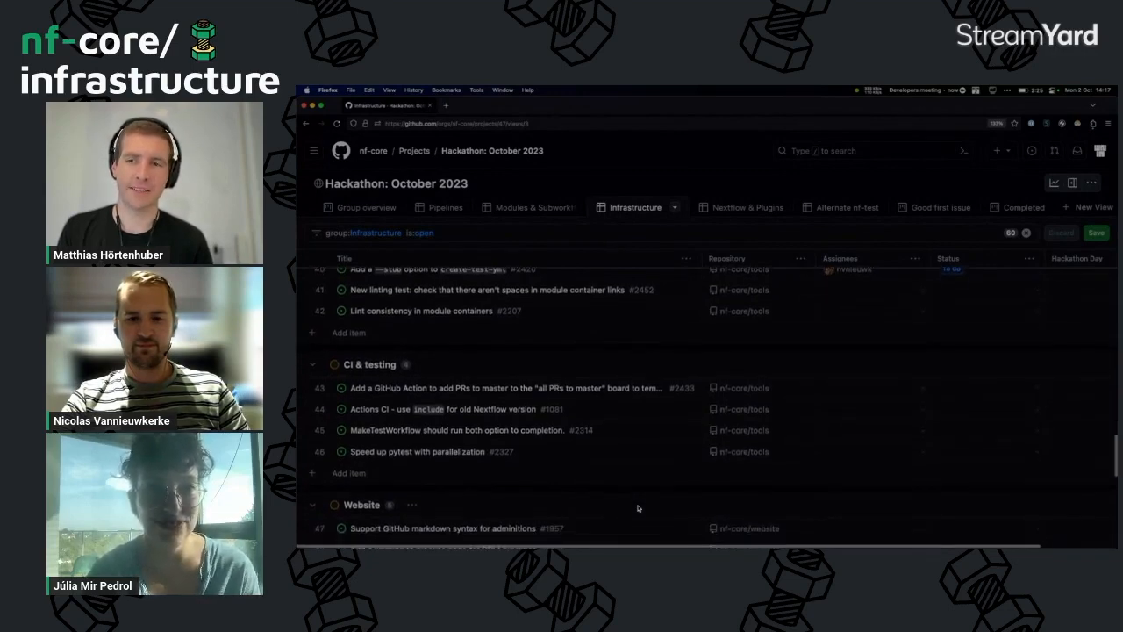
scroll("down", 3)
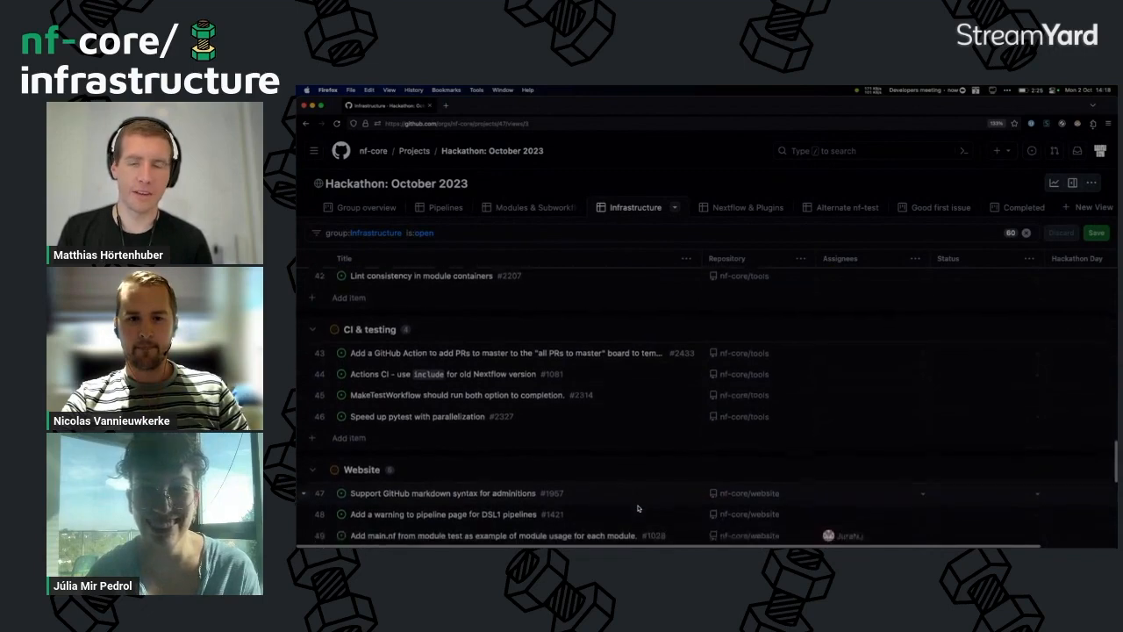
scroll("down", 3)
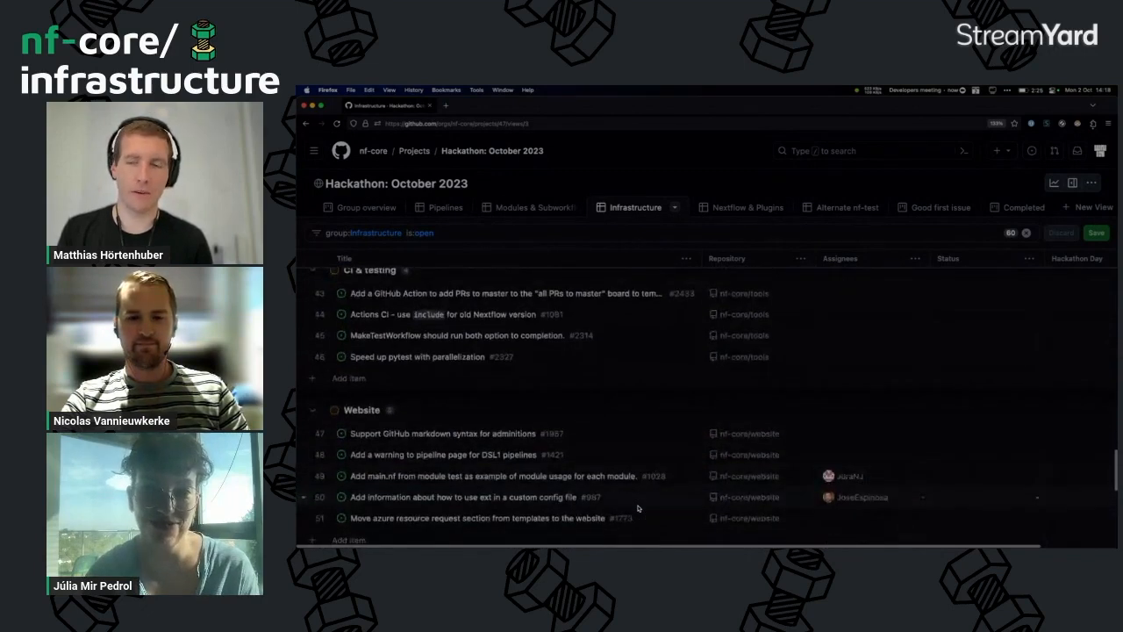
scroll("down", 3)
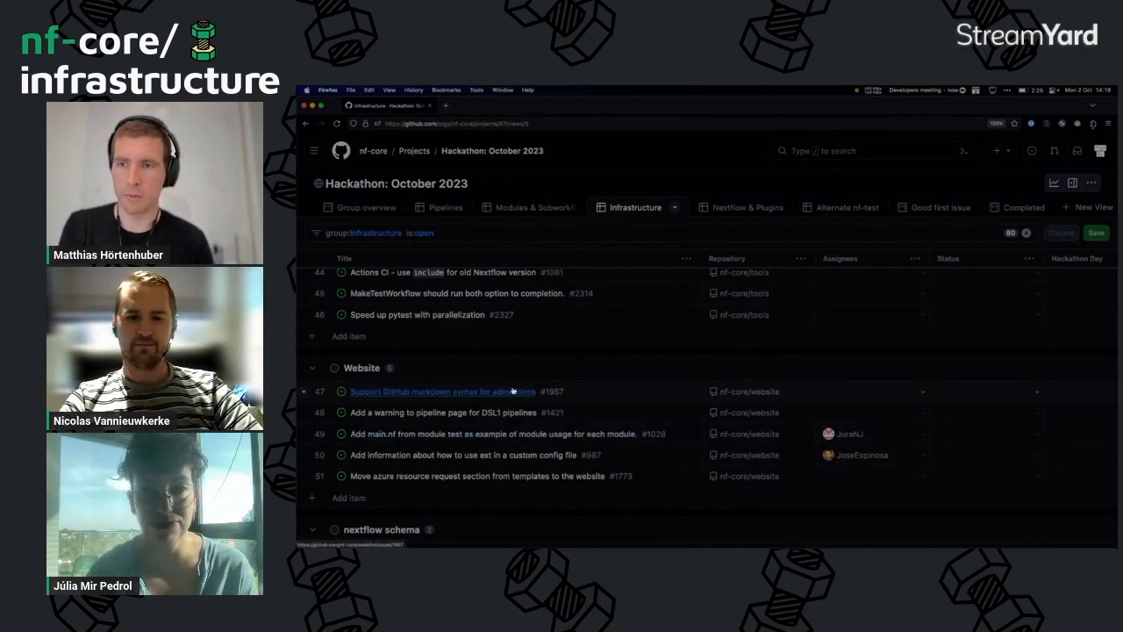
left_click(443, 392)
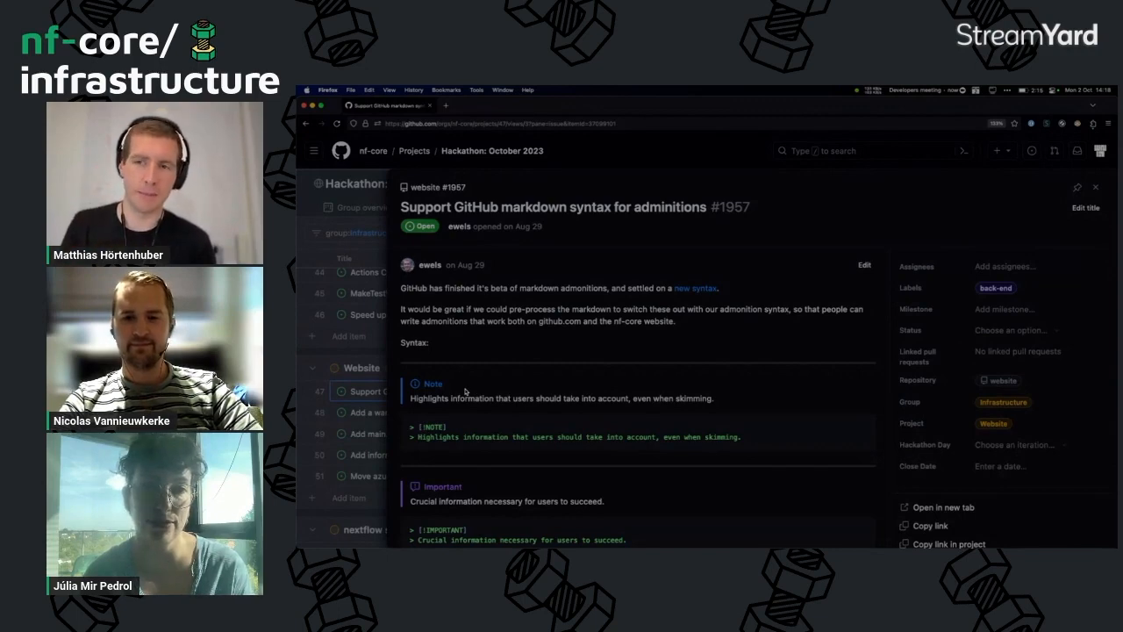
mouse_move(598, 285)
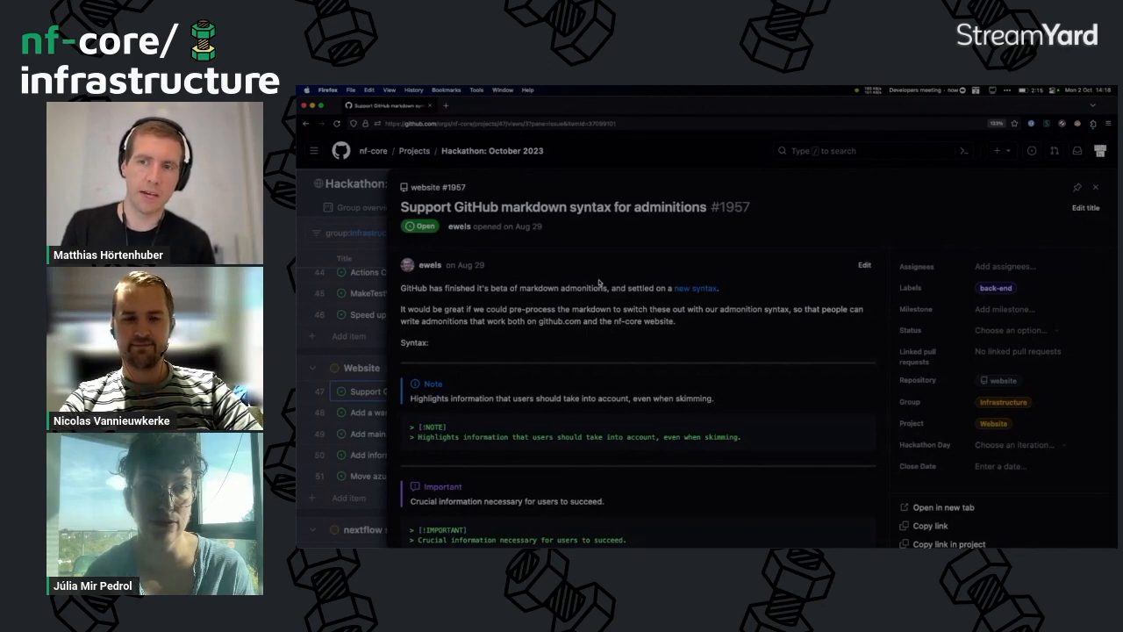
mouse_move(885, 217)
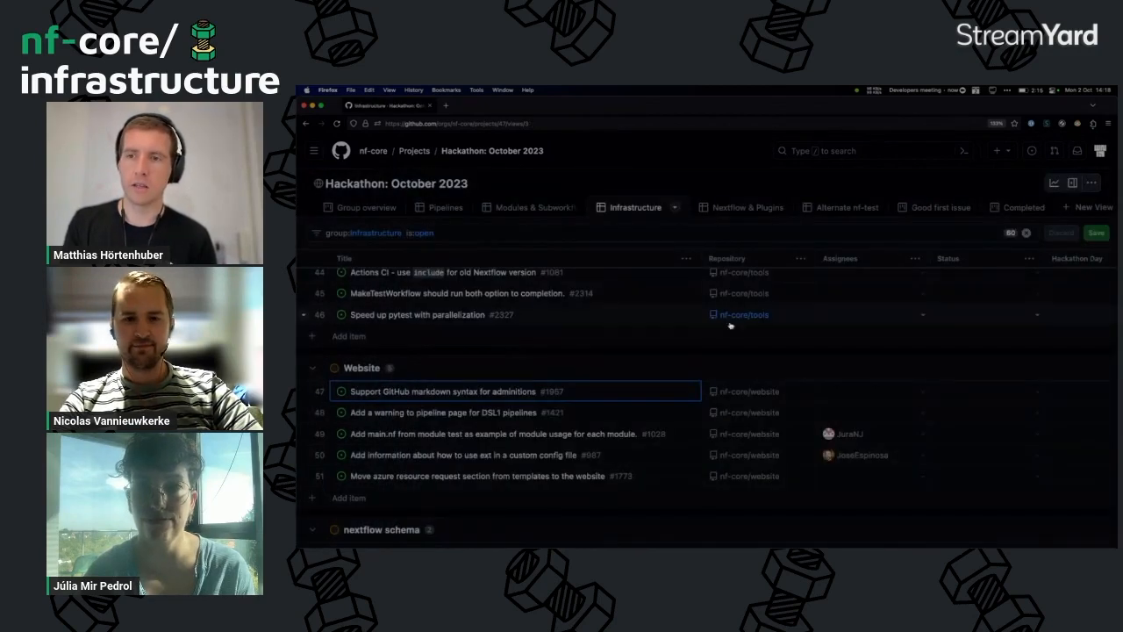
Scroll down to the nextflow schema, nf-test infrastructure and Implementing nf-test within pipelines groups.
scroll("down", 3)
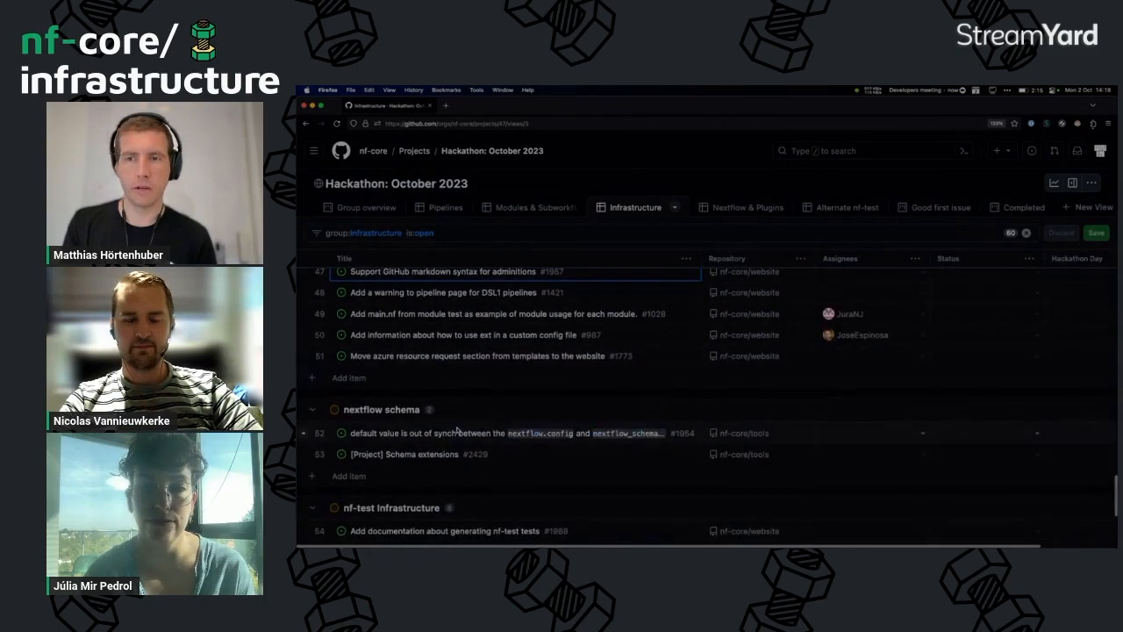
scroll("down", 3)
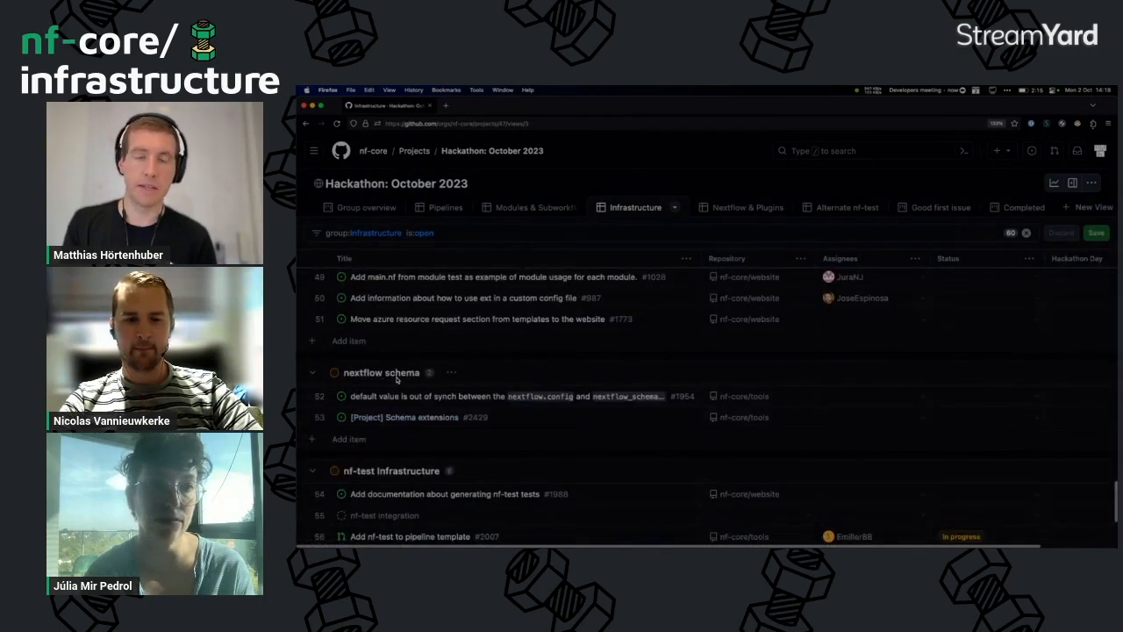
scroll("down", 3)
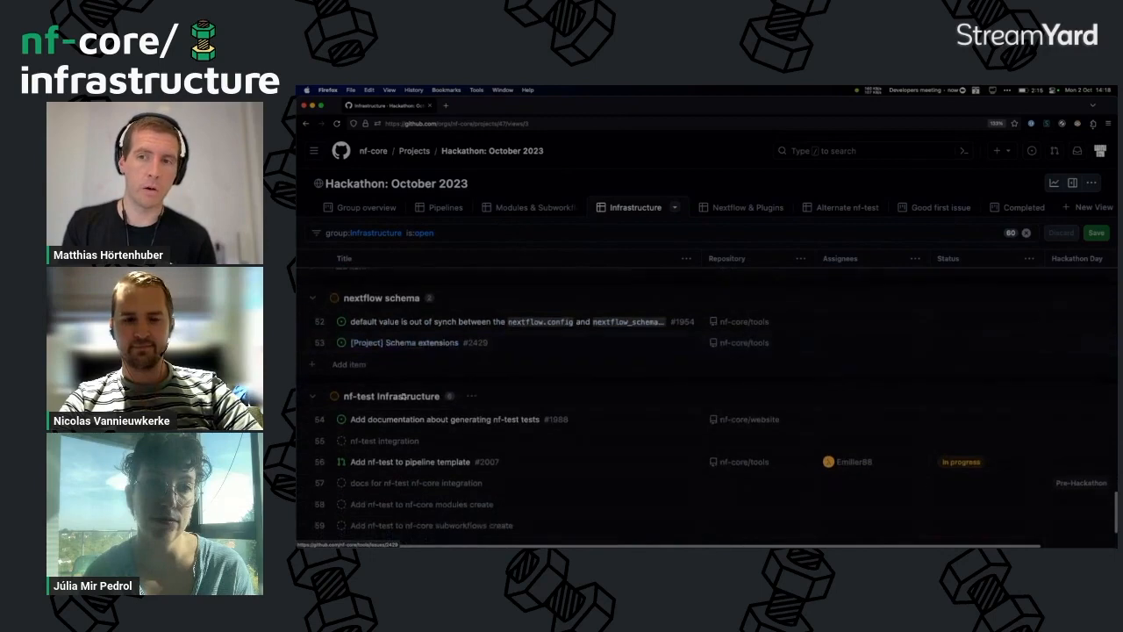
scroll("down", 3)
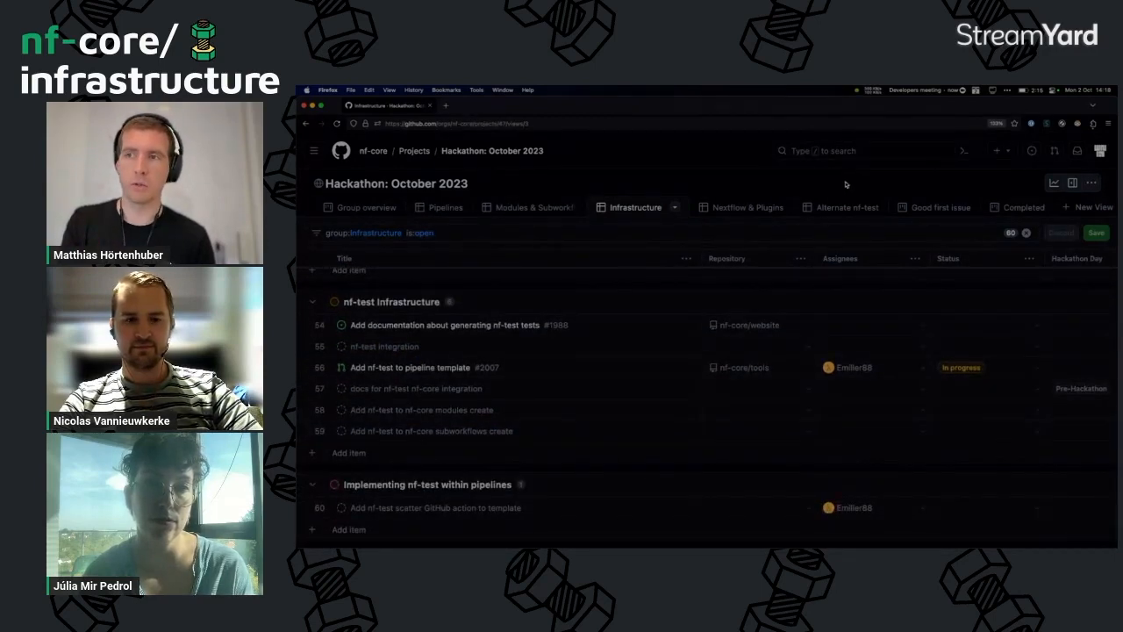
mouse_move(846, 207)
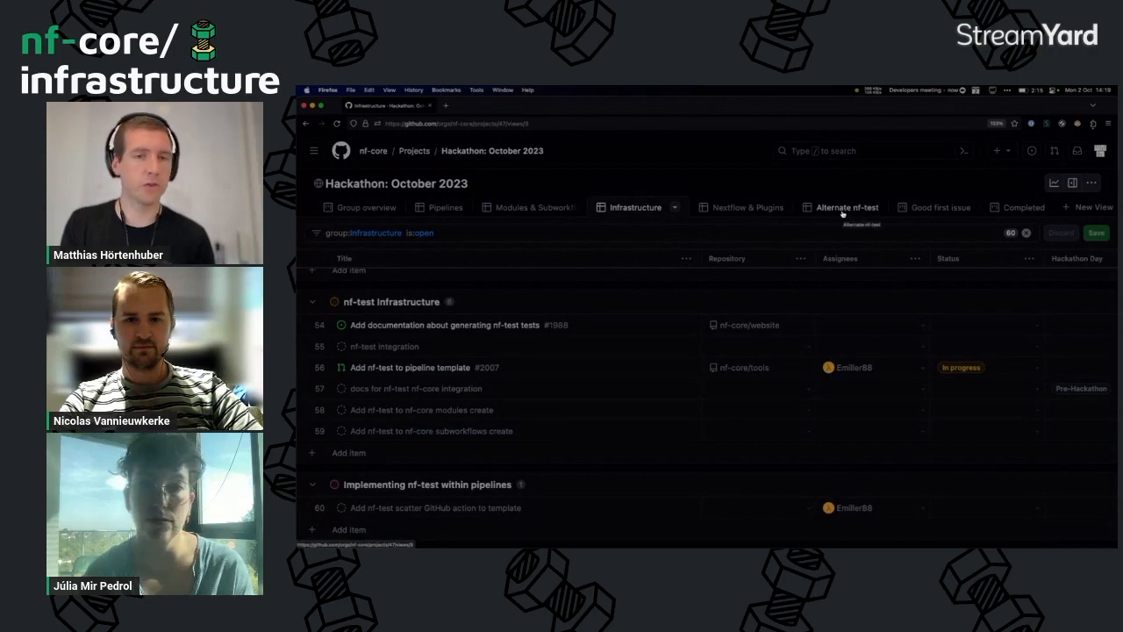